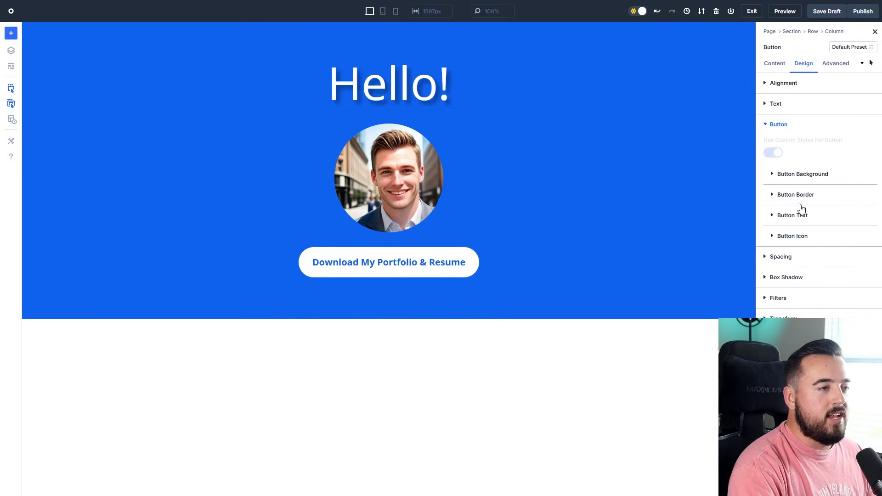
# Give the button a yellow hover background with 146% transform scale and check it live
pyautogui.click(802, 174)
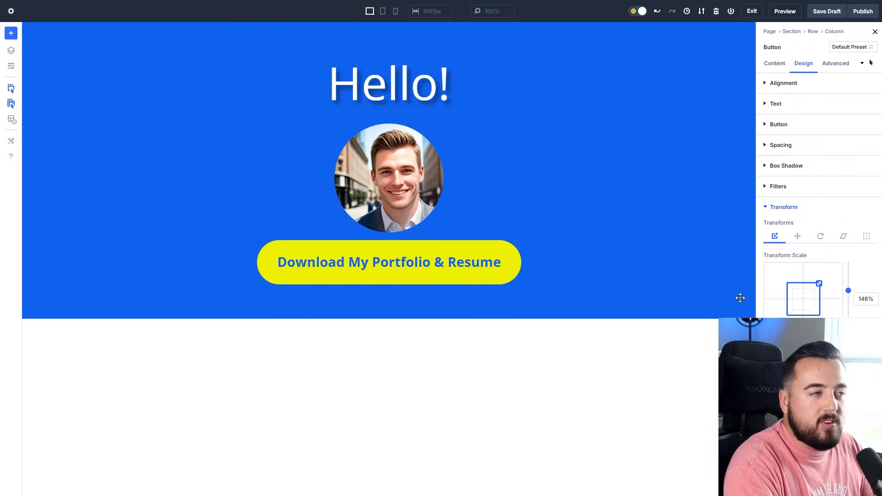
pyautogui.click(785, 11)
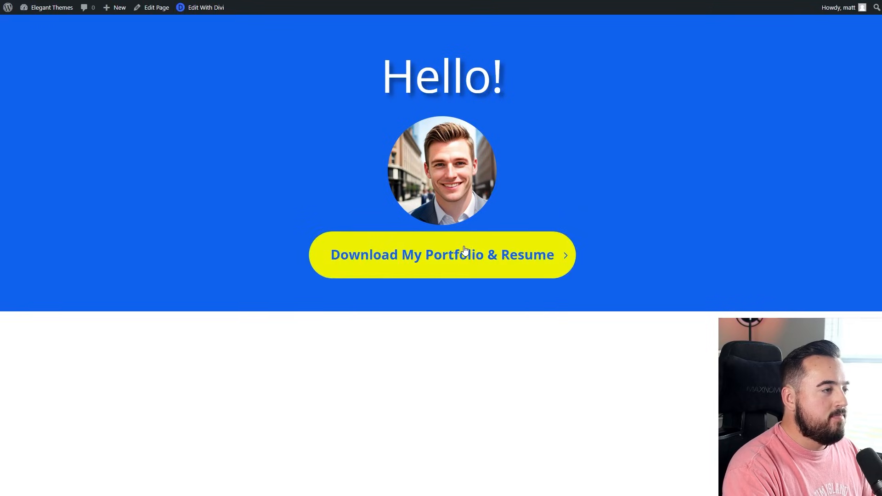
pyautogui.moveTo(693, 245)
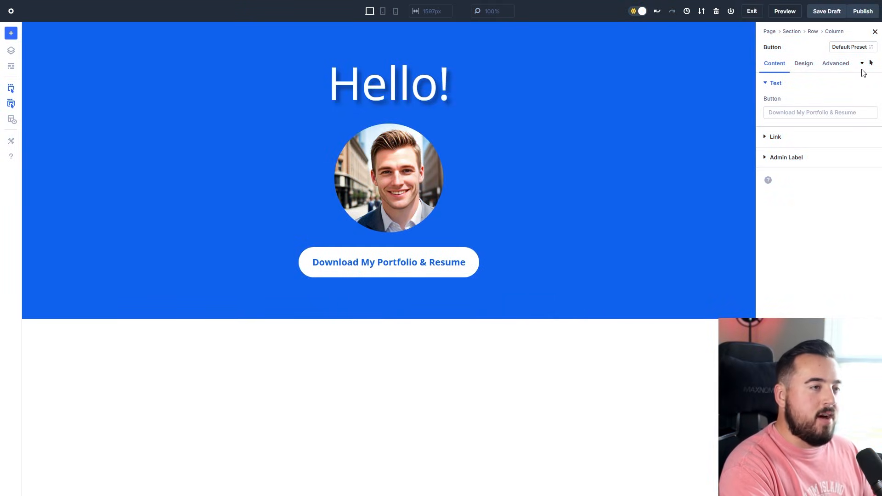
pyautogui.moveTo(604, 346)
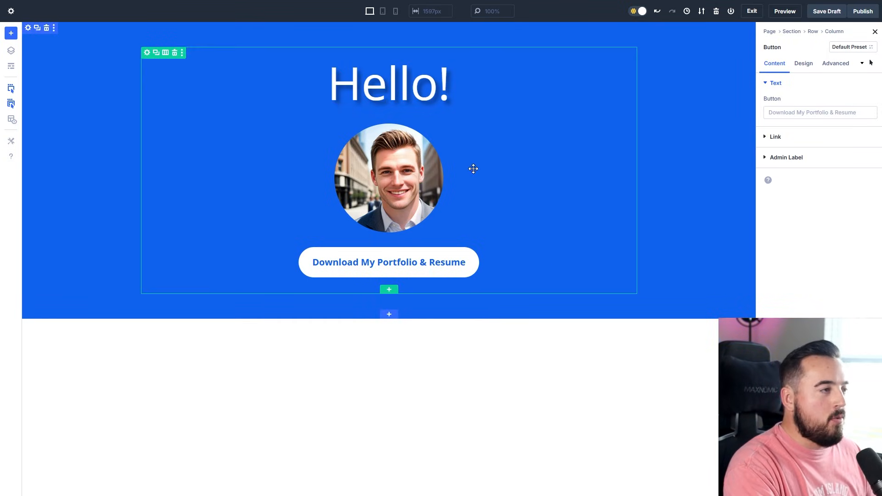
# Bring up the hero section's settings via the content row, then view the live page
pyautogui.click(388, 178)
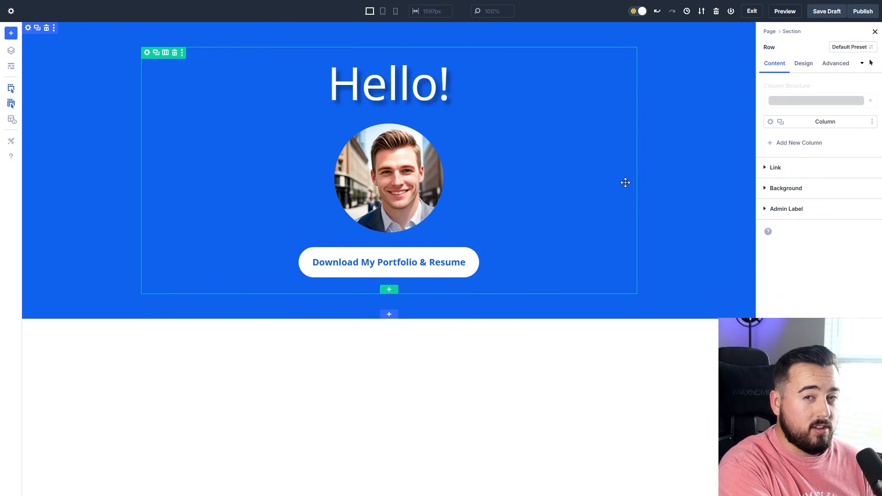
pyautogui.click(388, 178)
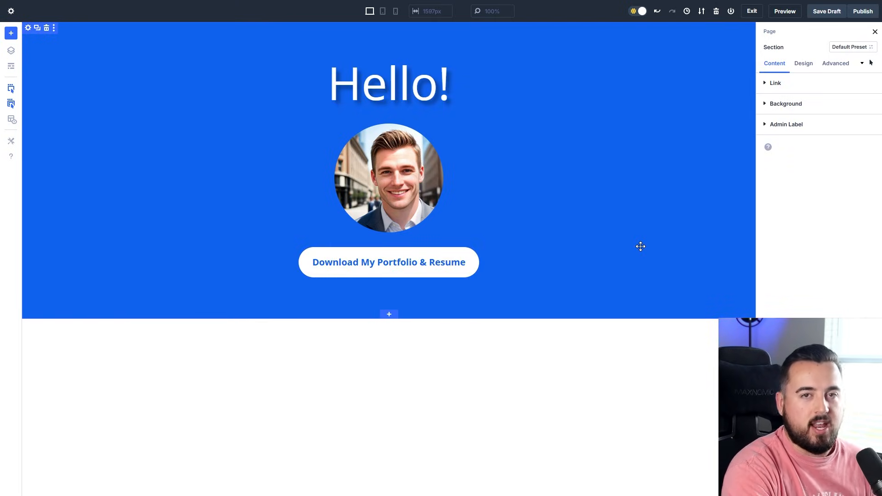
pyautogui.moveTo(664, 279)
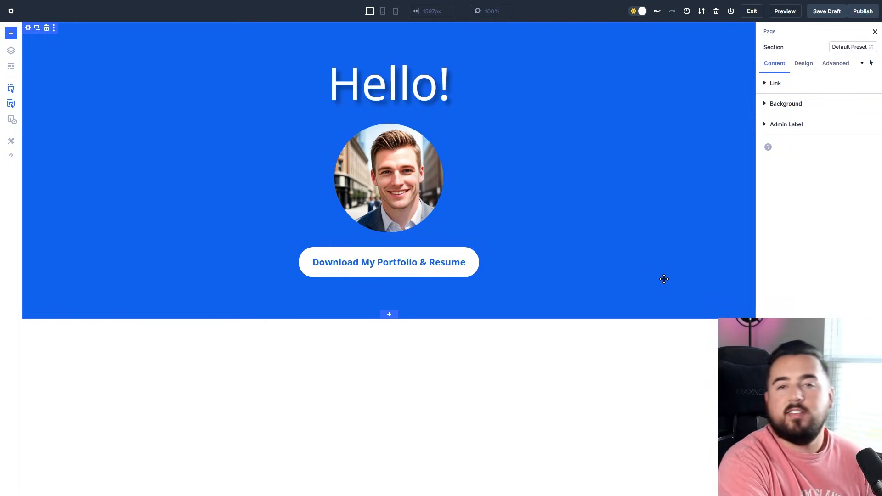
pyautogui.moveTo(660, 308)
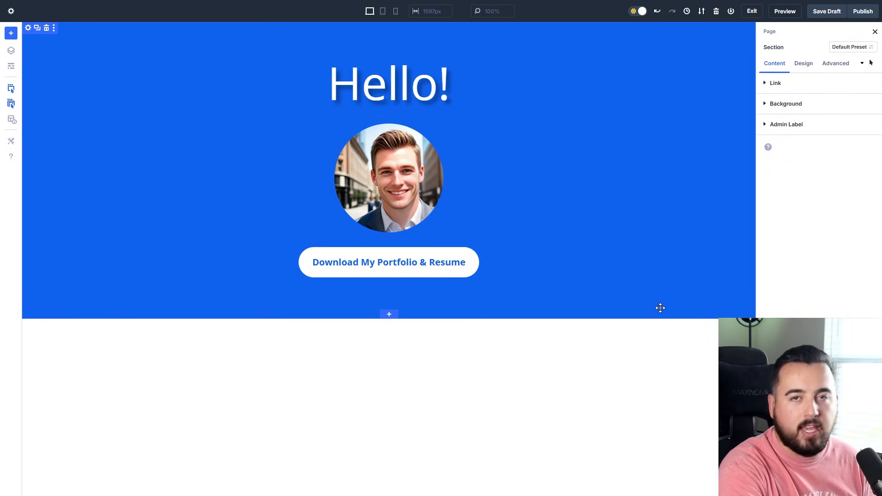
pyautogui.click(388, 178)
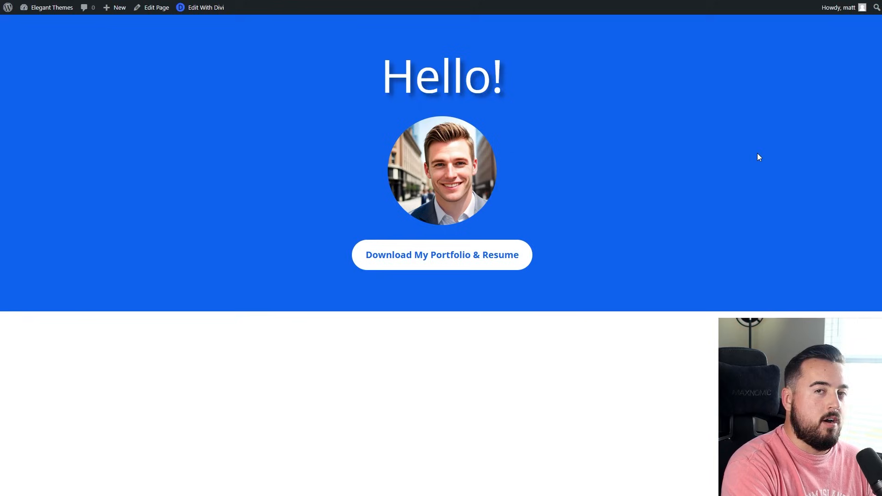
pyautogui.moveTo(541, 179)
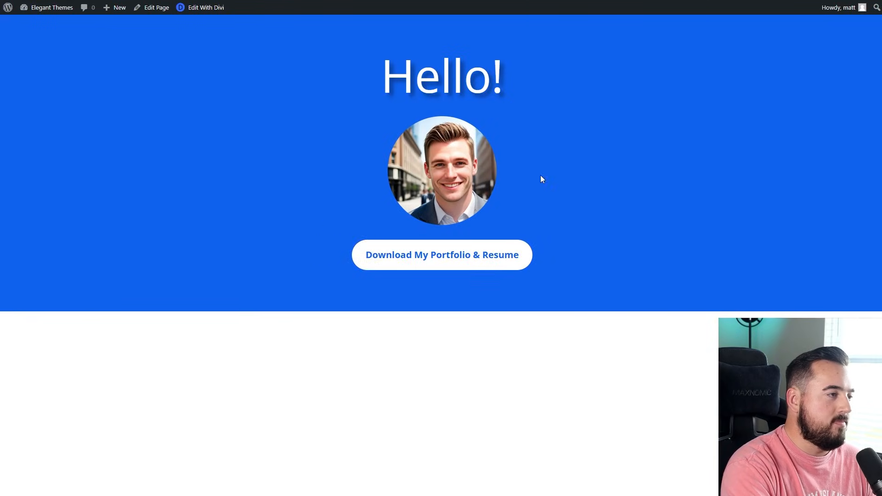